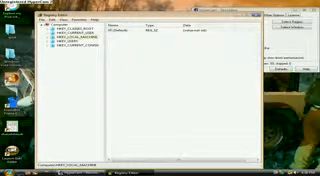
# Expand the registry tree toward HKEY_LOCAL_MACHINE\SYSTEM\CurrentControlSet\Control
pyautogui.click(8, 170)
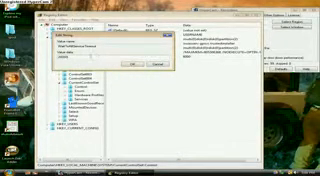
# Enter a lower WaitToKillServiceTimeout value data and confirm the change
pyautogui.write('1')
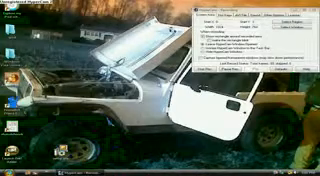
pyautogui.click(12, 168)
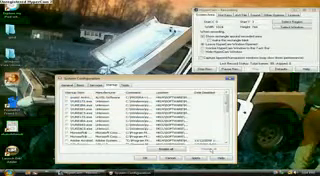
# Scroll down the third-party services list in the Services tab
pyautogui.scroll(-3)
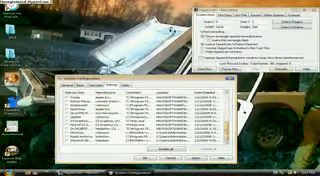